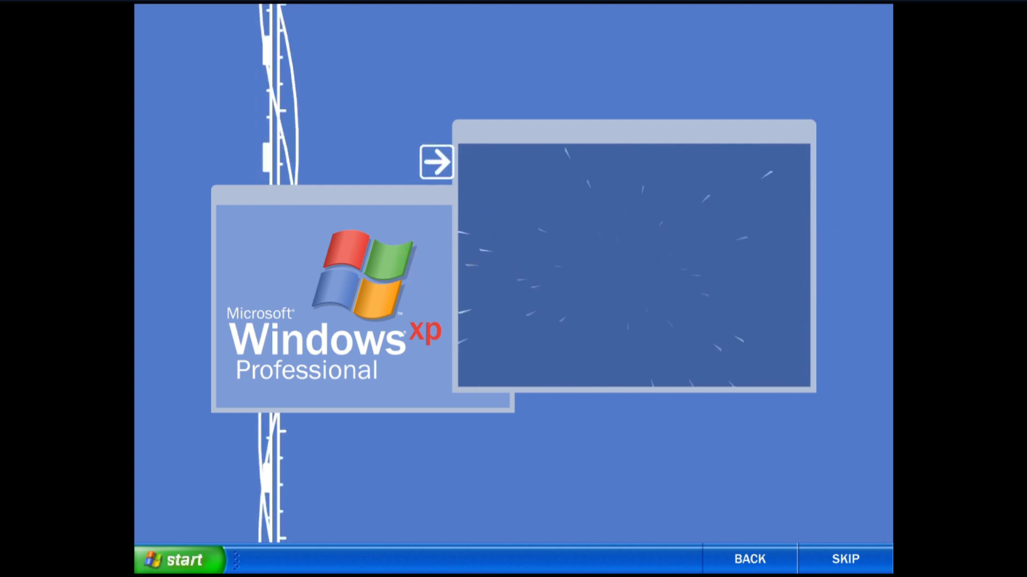
Step: Start the Windows XP Professional intro and let it play to the office-productivity slide
left_click(844, 559)
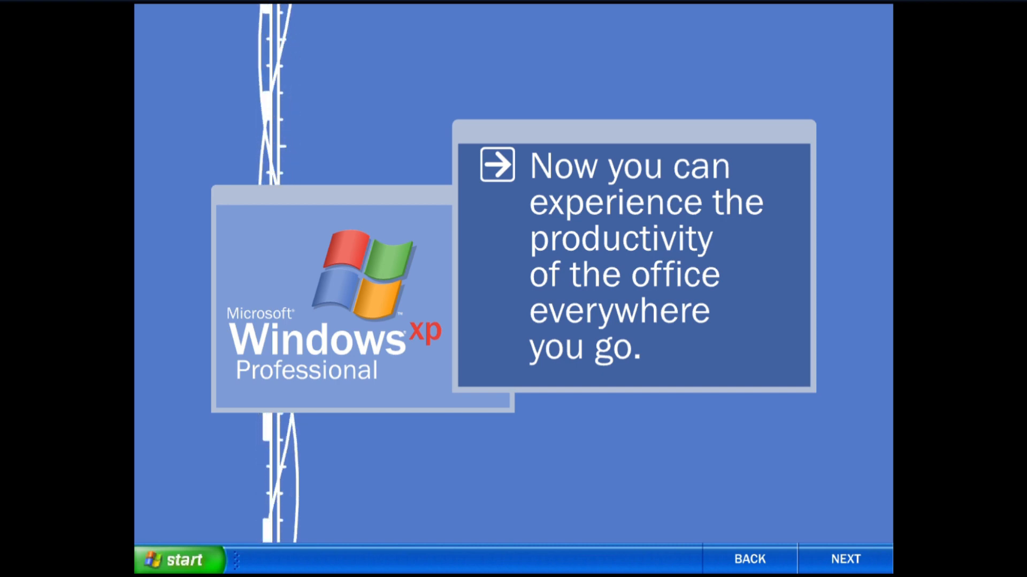
Step: Move past the laptop power options slide to the Remote Desktop slide
left_click(844, 559)
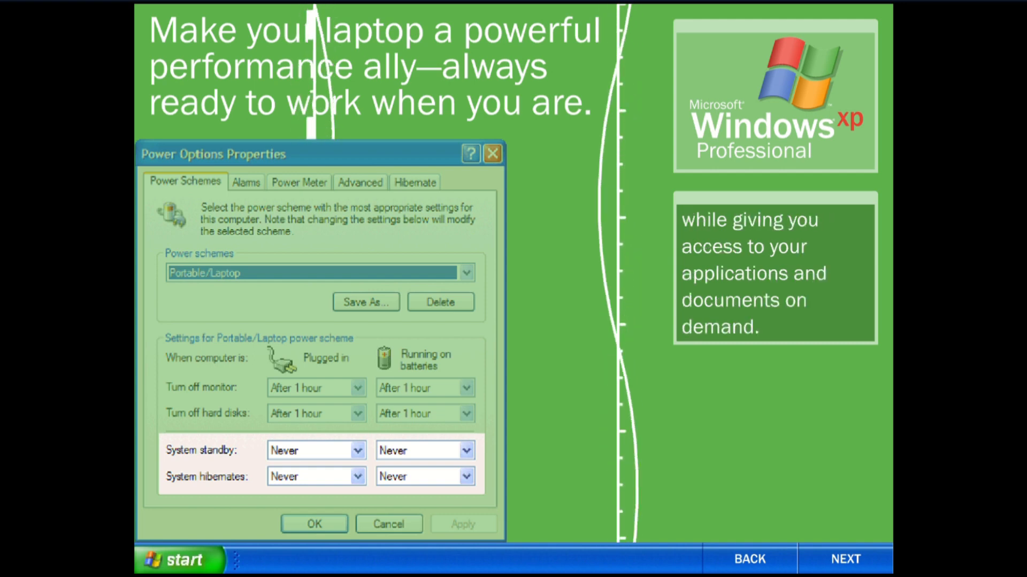
left_click(845, 558)
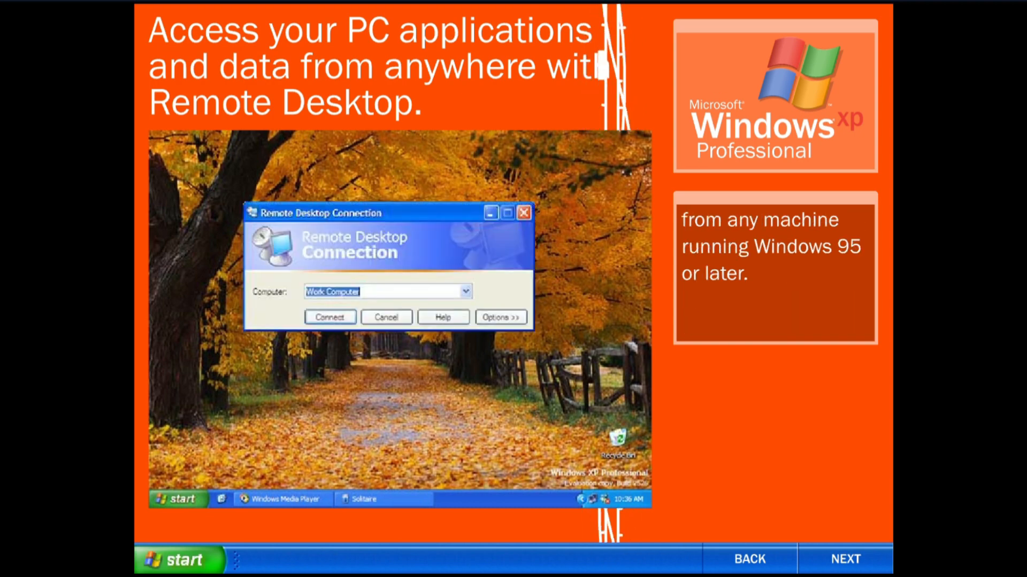
Step: Leave the Remote Desktop demo and reach the 'Freedom to roam.' wireless slide
left_click(329, 317)
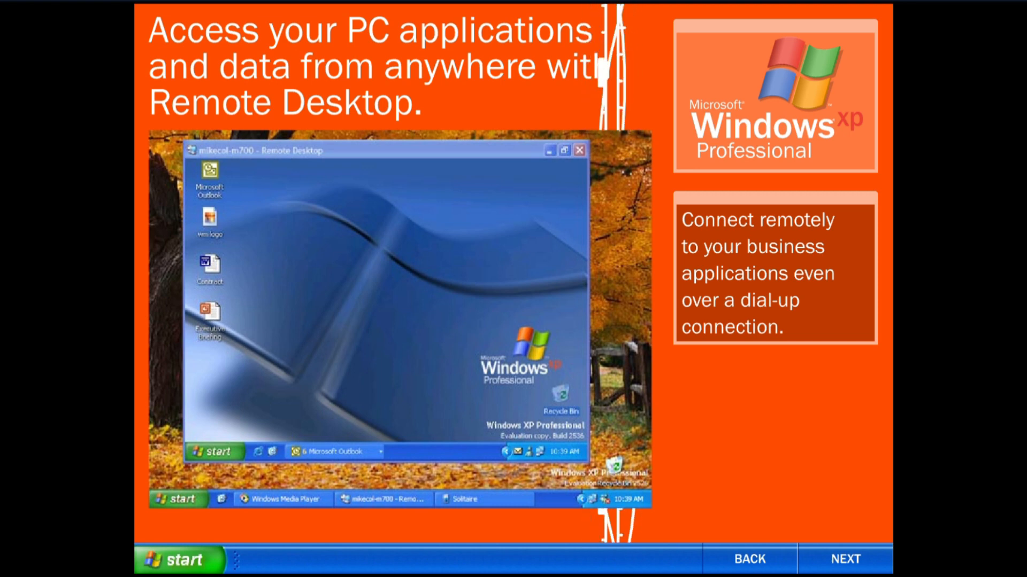
left_click(845, 558)
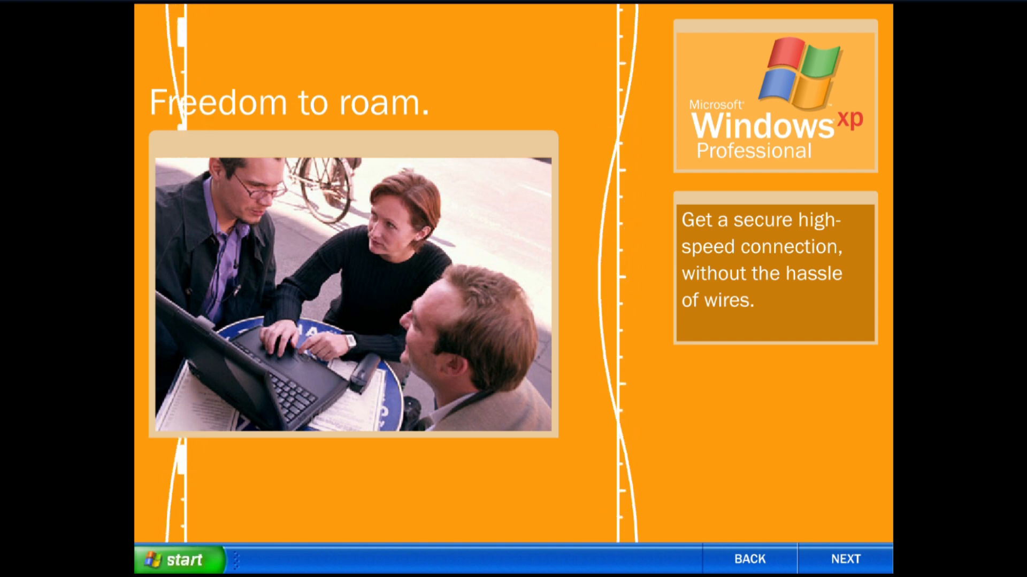
Step: Go through the 'Freedom to roam.' wireless screens to the offline documents slide
left_click(845, 559)
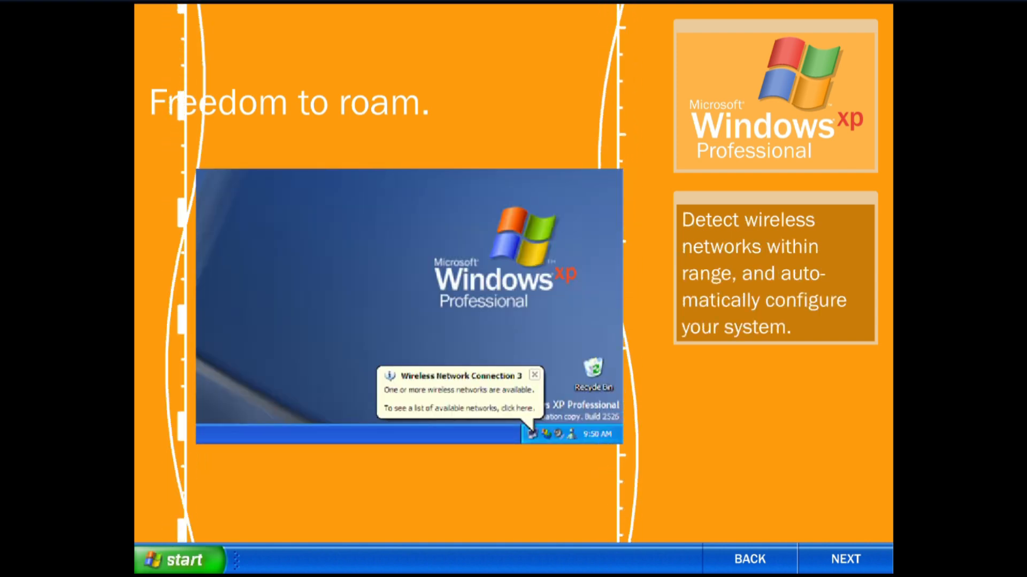
left_click(459, 399)
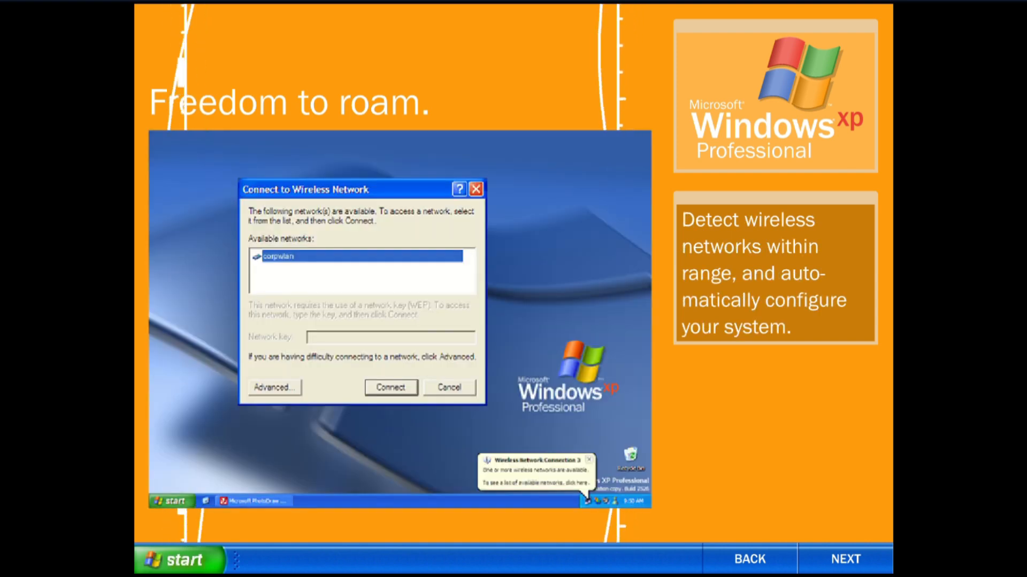
left_click(845, 558)
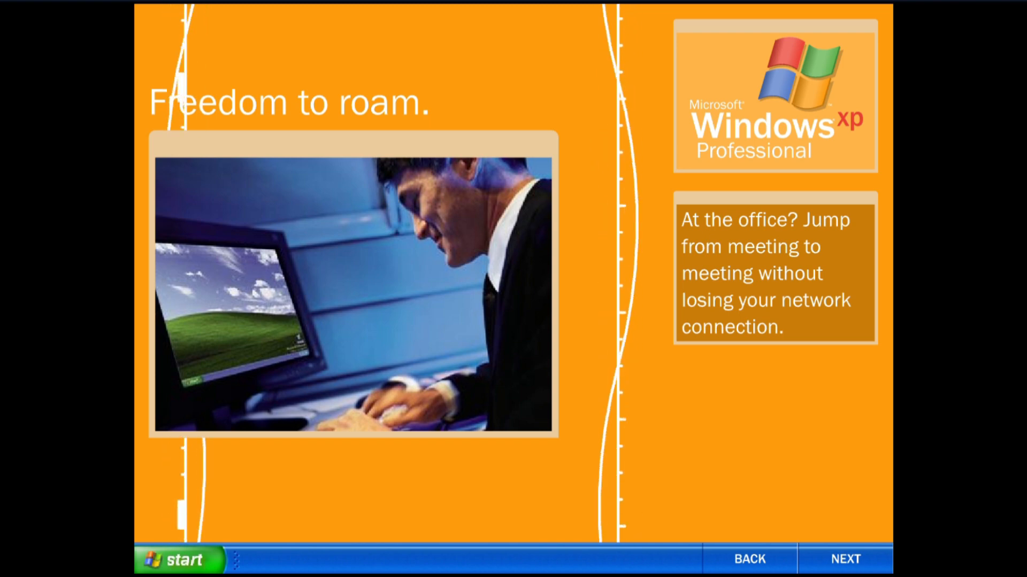
left_click(845, 559)
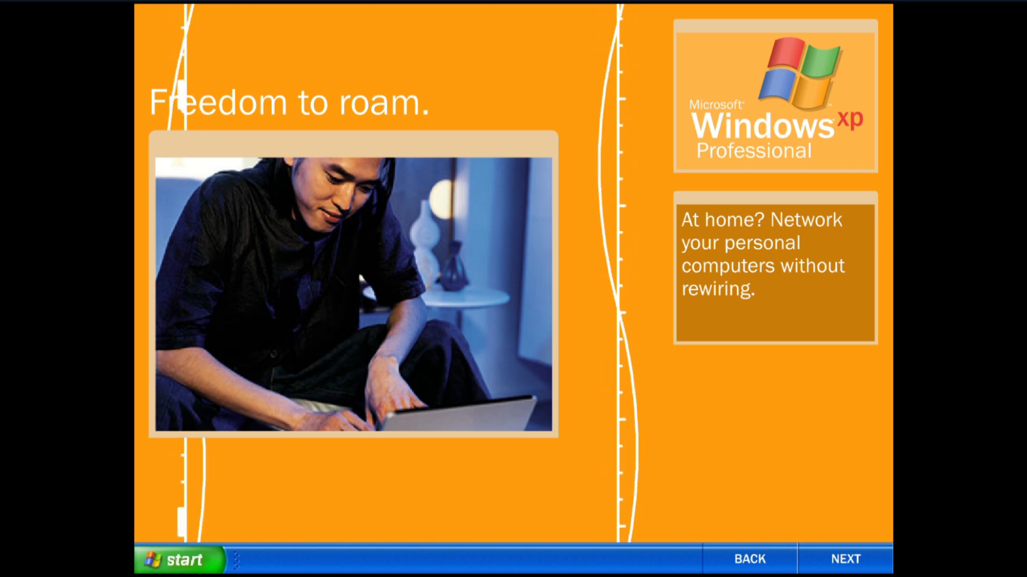
left_click(844, 560)
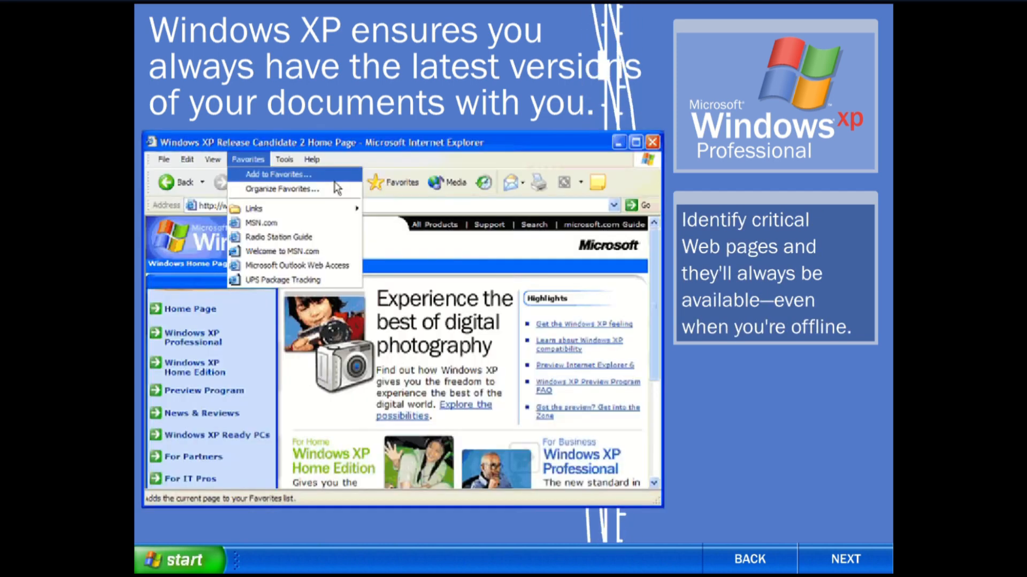
Step: Finish the offline synchronization demo and reach the 'more productive and trouble-free' slide
left_click(276, 174)
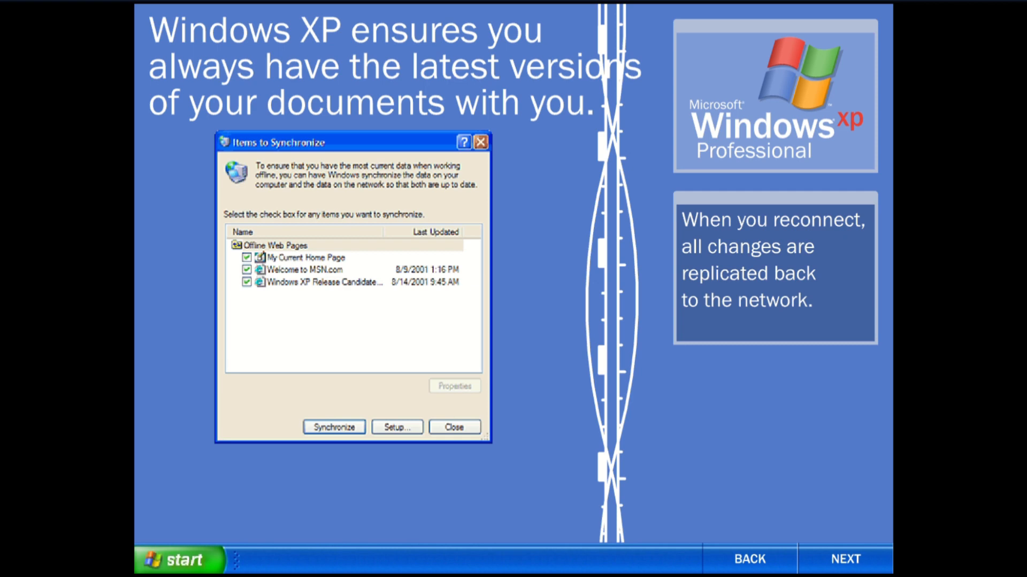
left_click(334, 427)
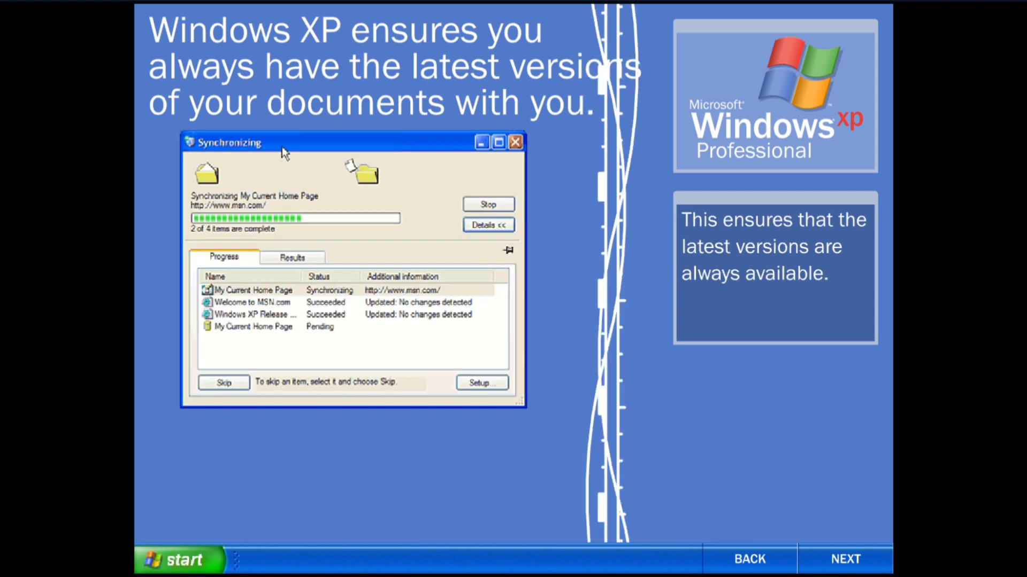
left_click(845, 558)
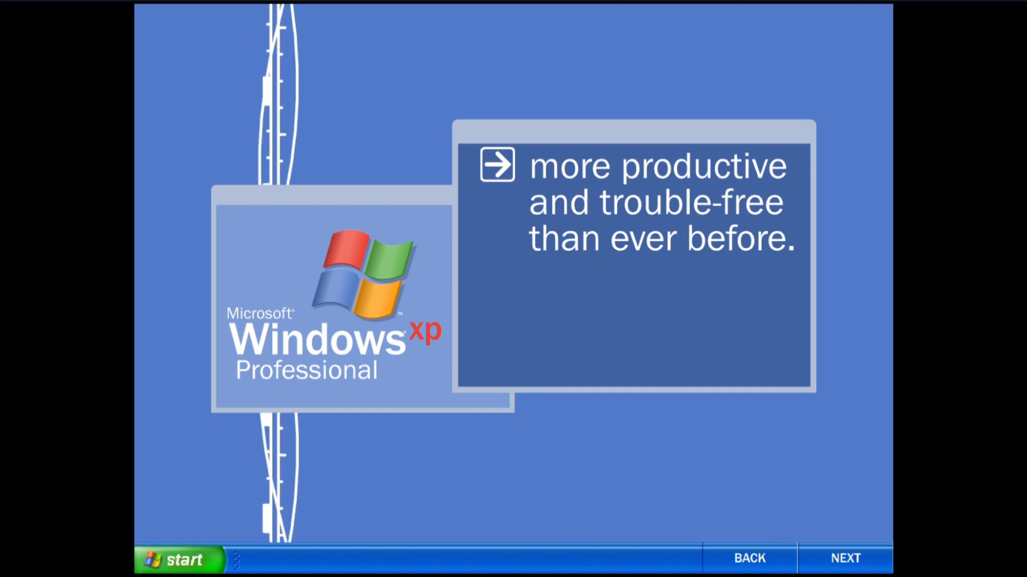
Step: Go through the Help and Support Center slides to the one on ways it finds information
left_click(845, 558)
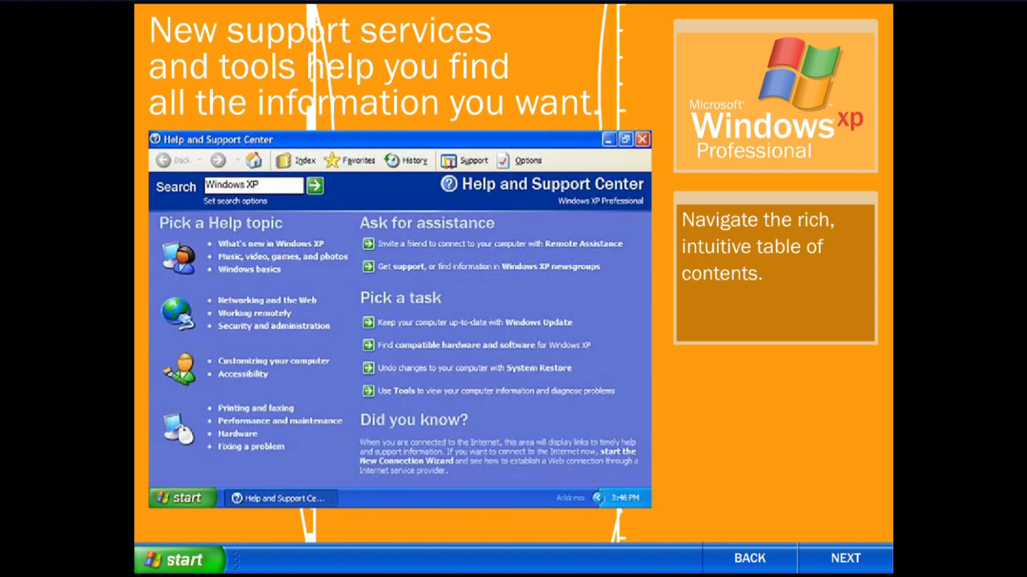
left_click(282, 244)
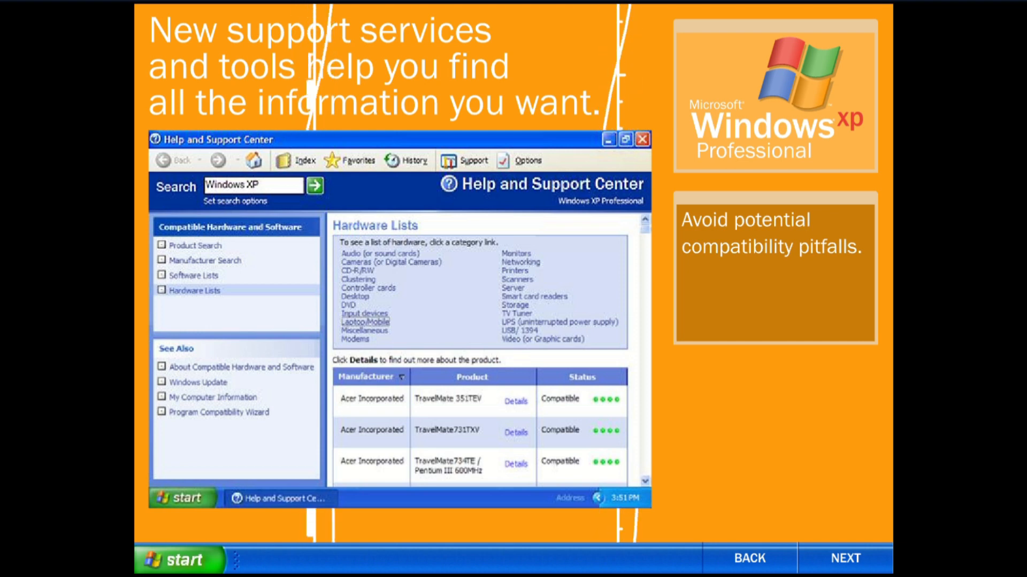
left_click(193, 275)
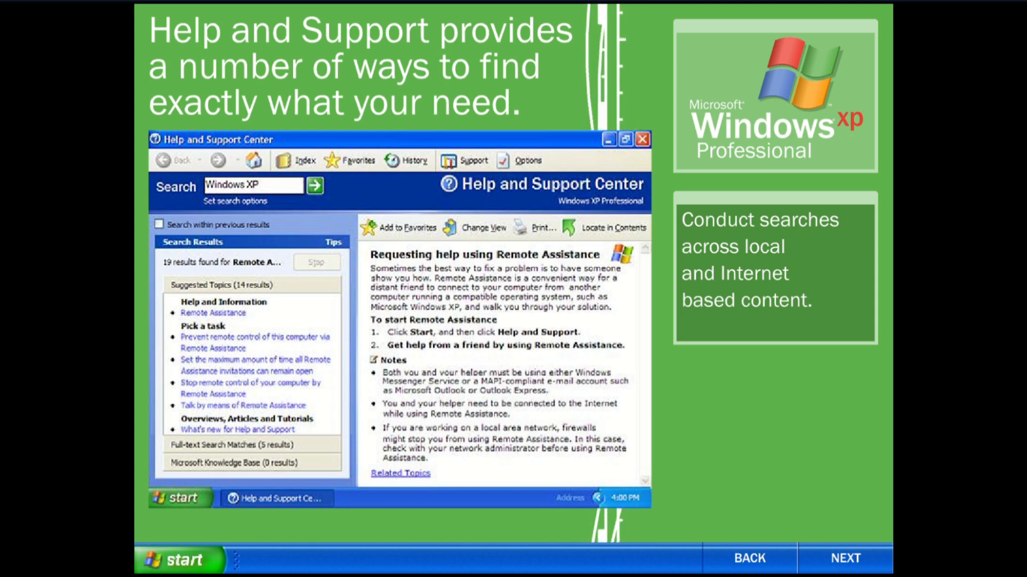
Step: Move past the index and Remote Assistance slides to the Help and Support Center summary
left_click(299, 160)
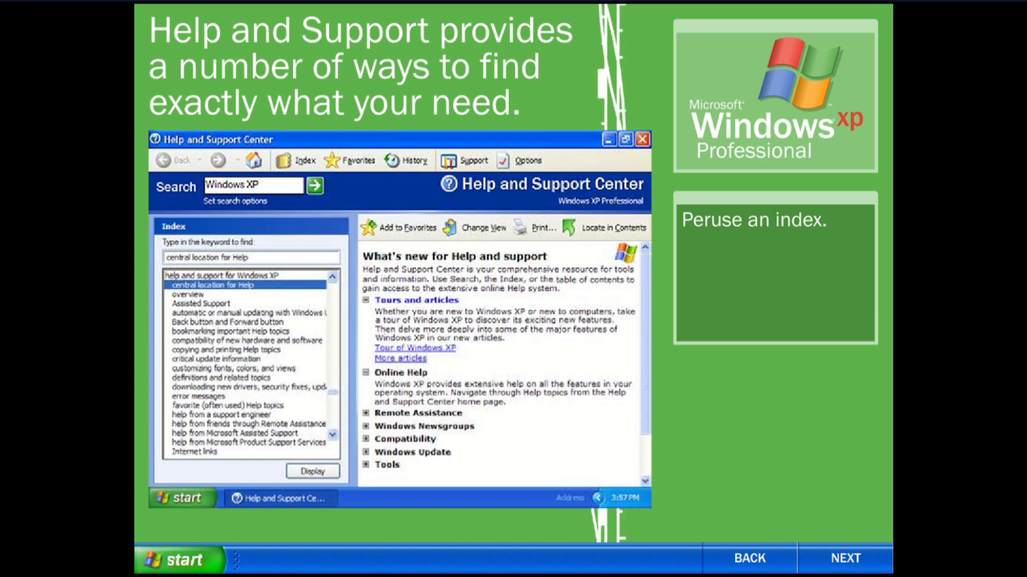
left_click(845, 558)
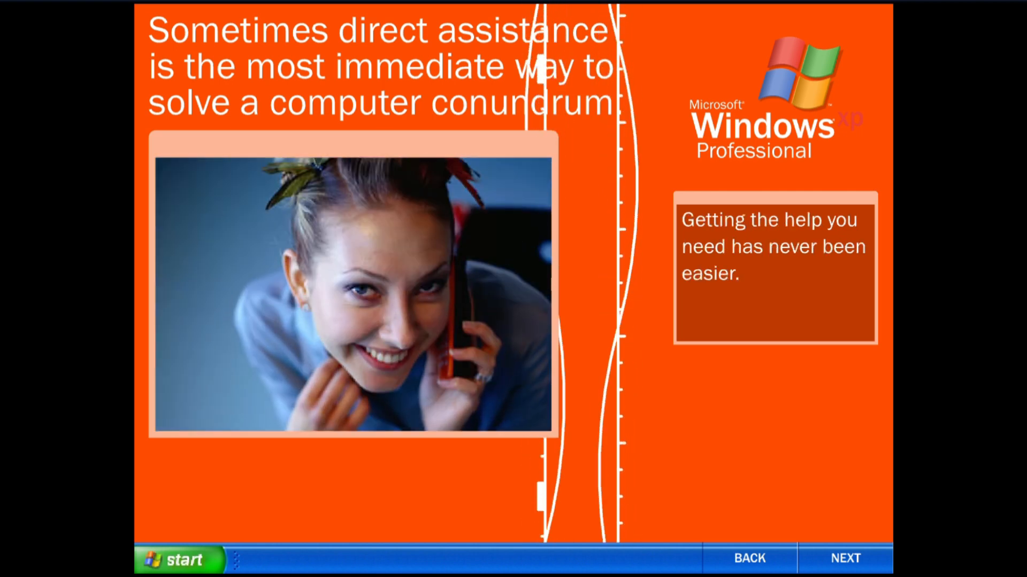
left_click(844, 558)
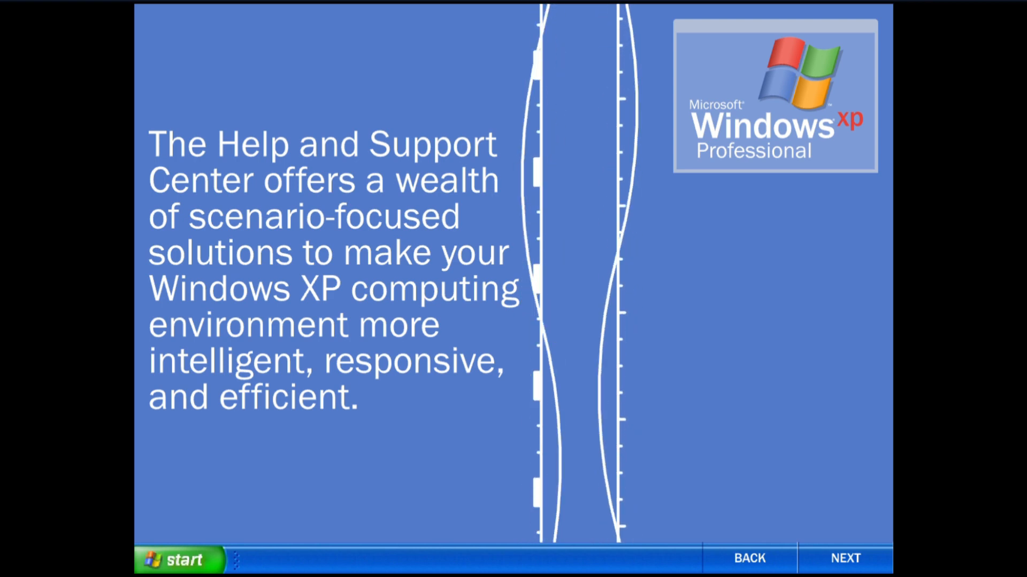
Step: Play the closing 'than you ever thought possible.' animation to the 'Surprise yourself.' slide
left_click(845, 559)
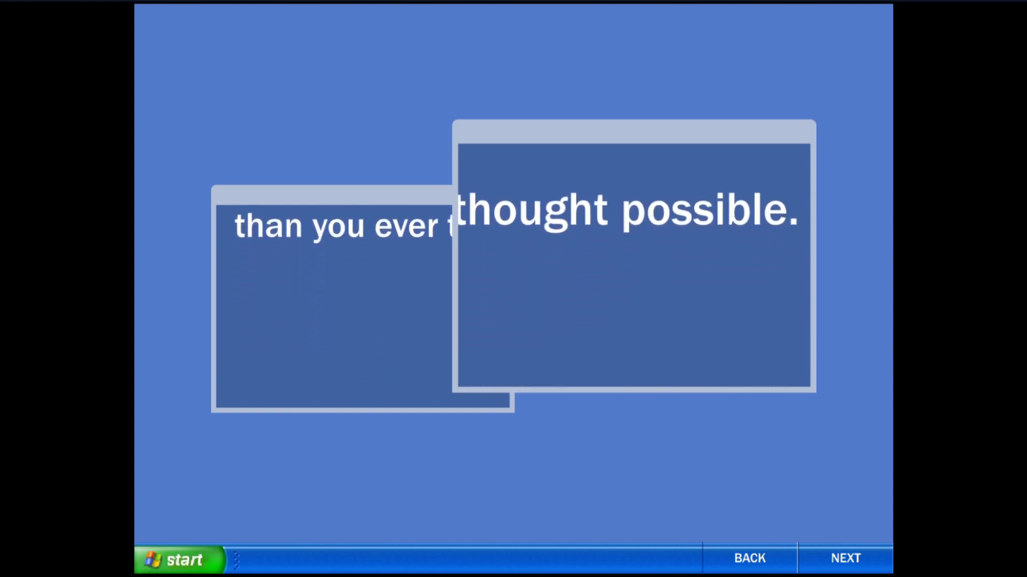
left_click(845, 558)
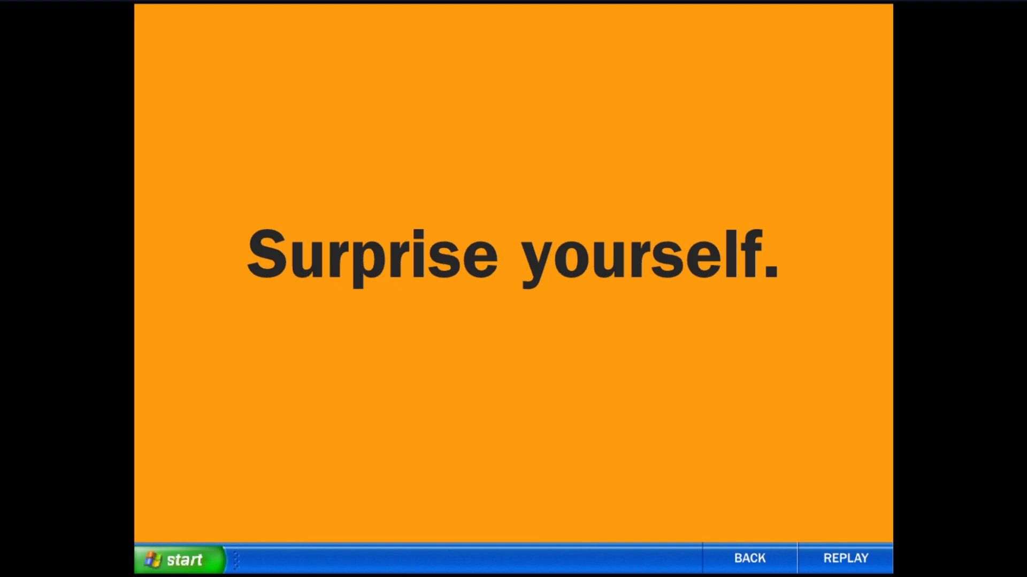
left_click(845, 559)
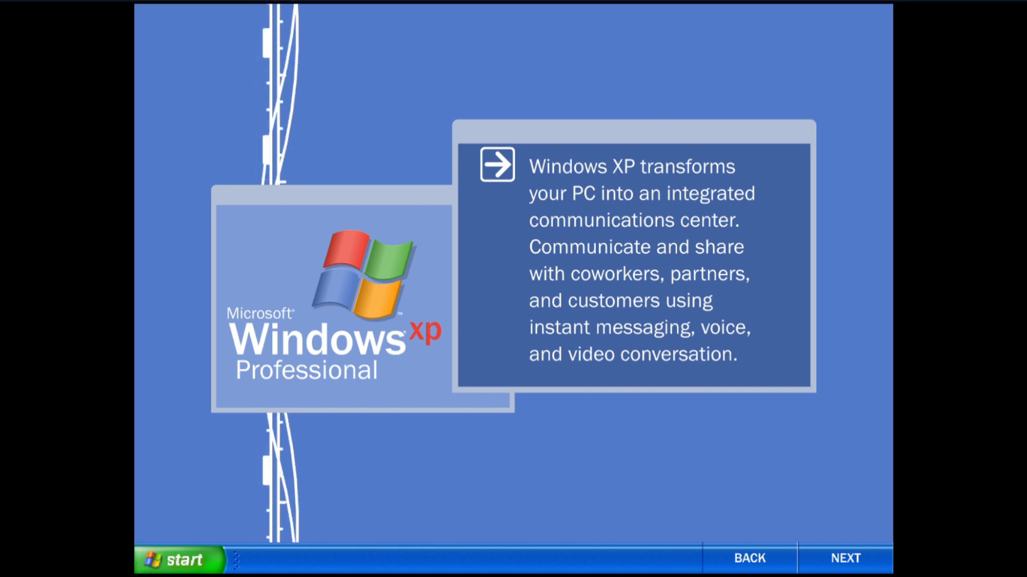
Step: Reach the Windows Messenger slide and show its presence-based communications caption
left_click(845, 558)
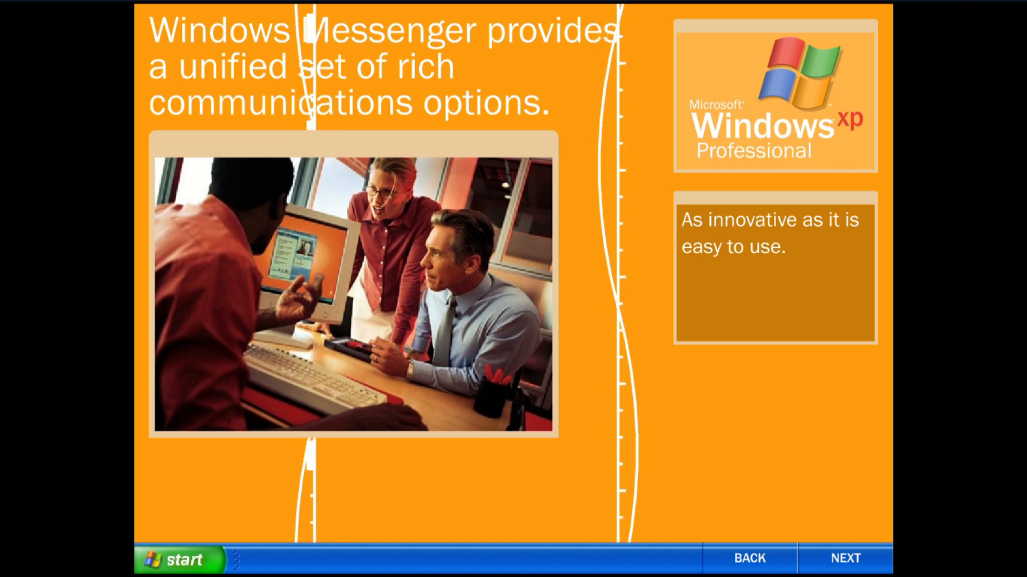
left_click(845, 558)
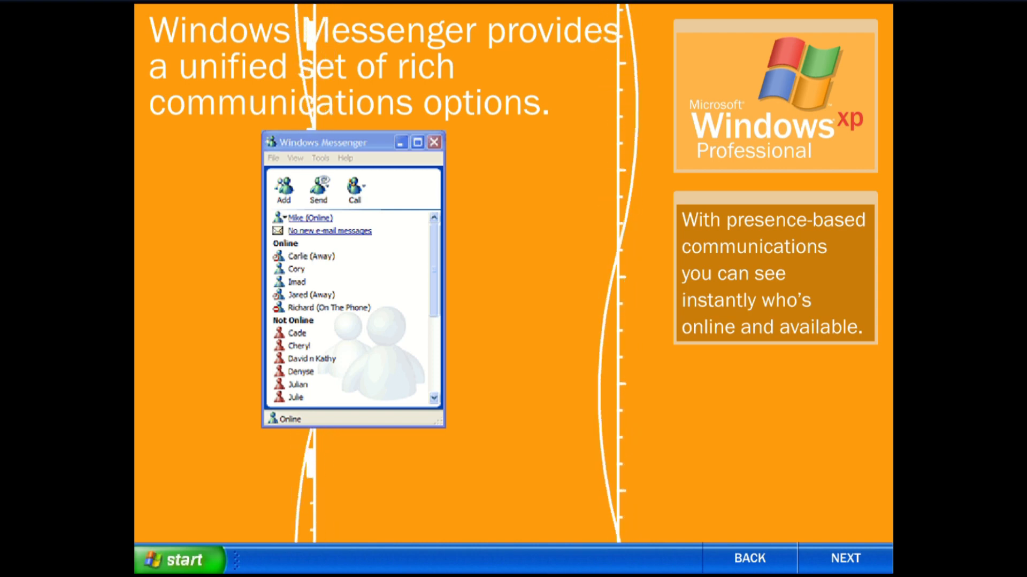
Step: Step through the availability status, video chat and collaboration captions to the conferencing slide
left_click(272, 158)
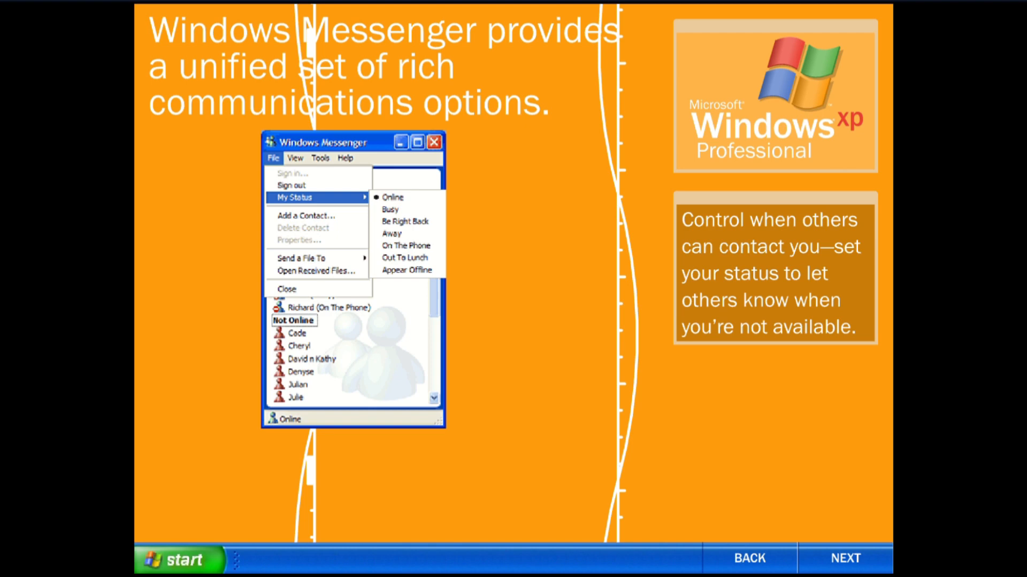
left_click(845, 558)
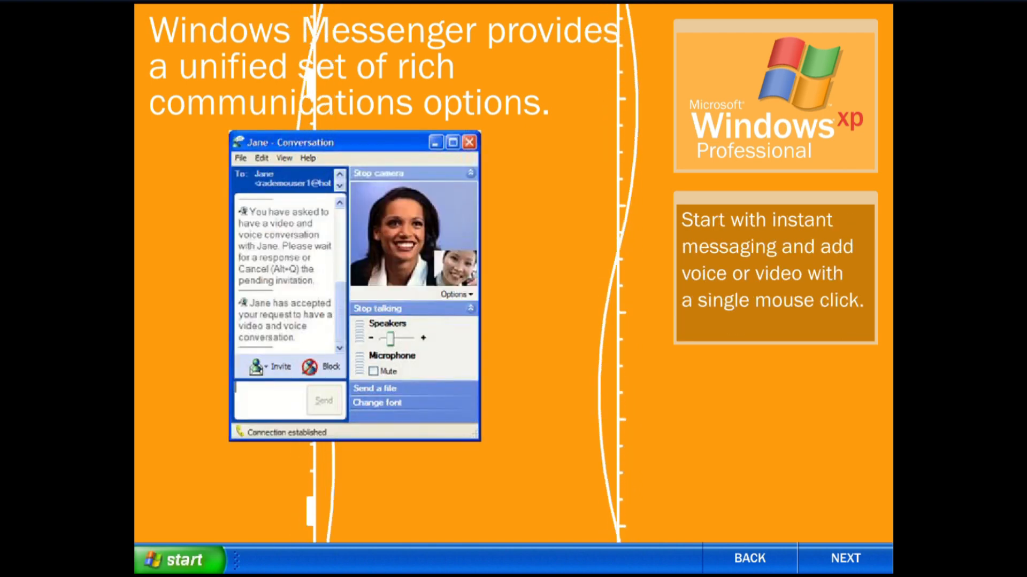
left_click(267, 366)
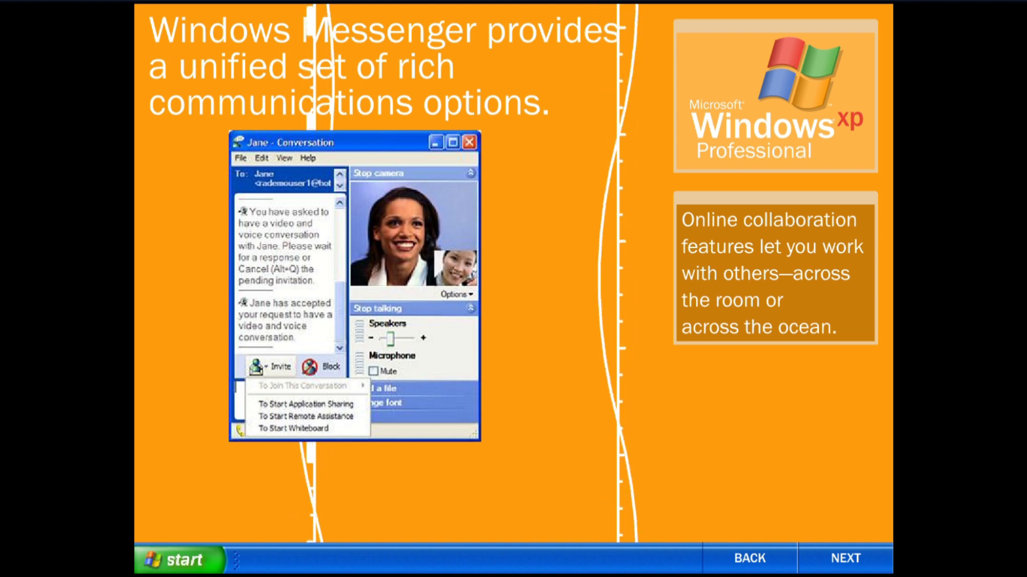
left_click(844, 558)
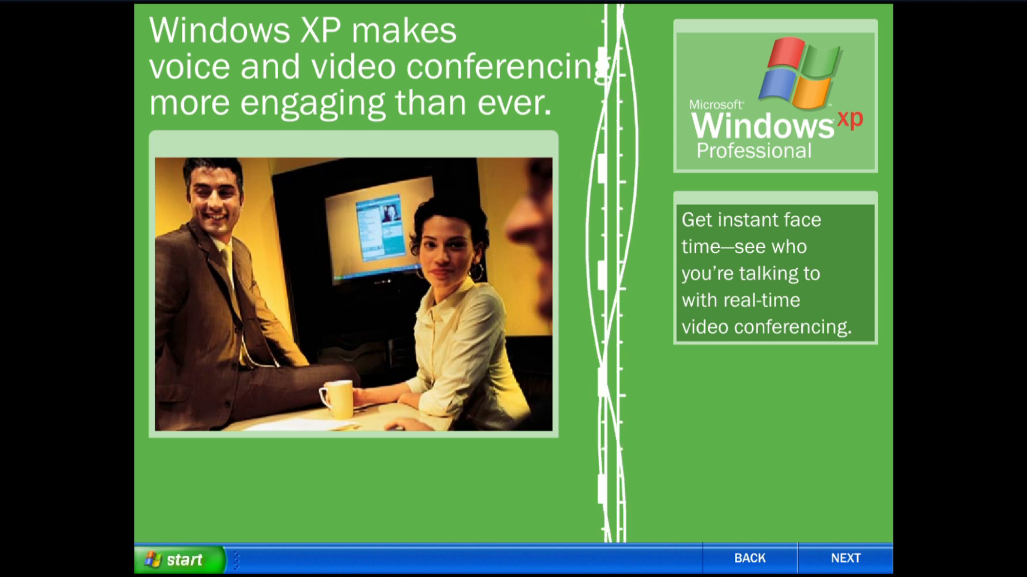
Step: Advance past the speakerphone caption to the 'than you ever thought possible.' transition slide
left_click(845, 559)
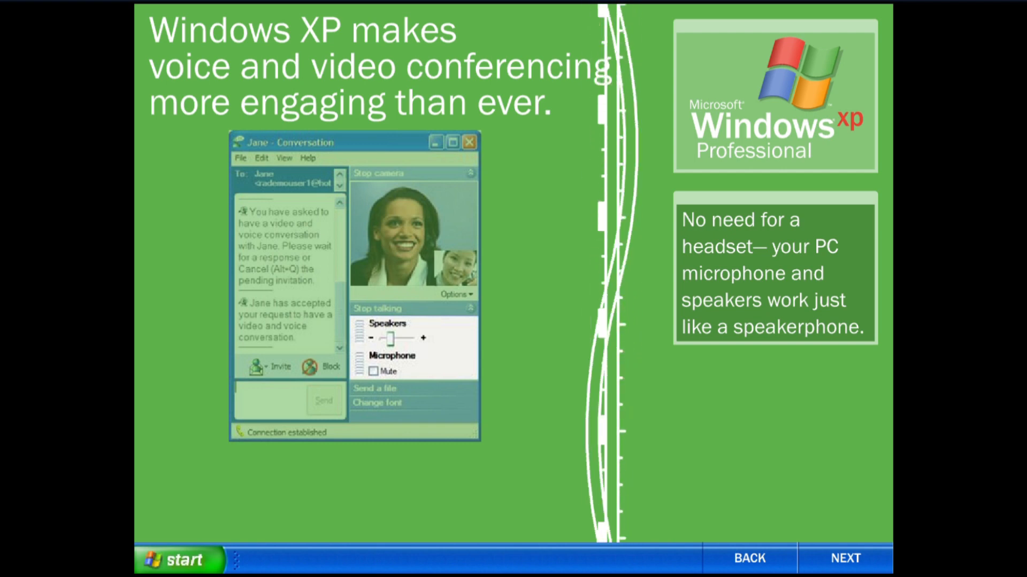
left_click(844, 558)
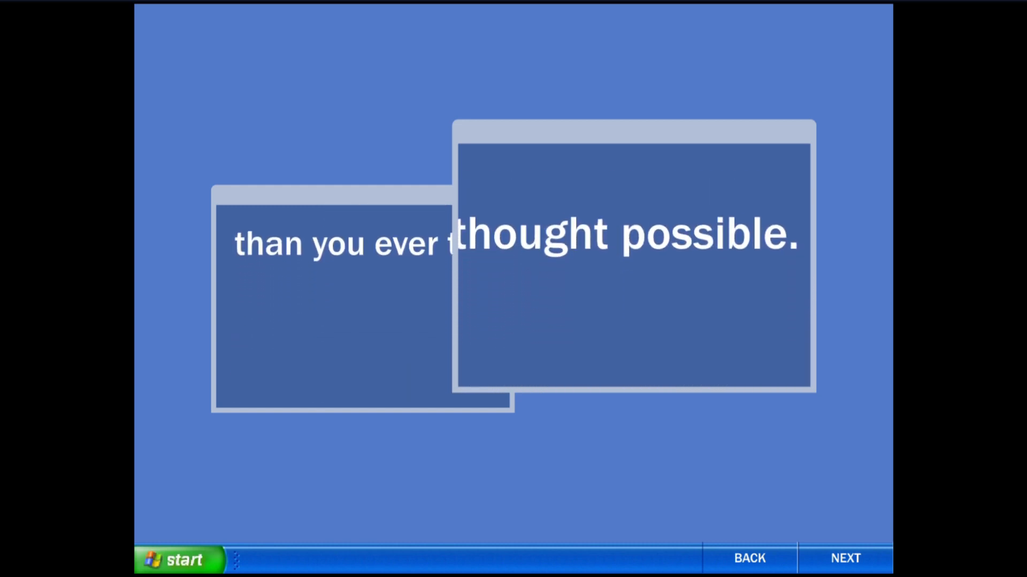
Step: Advance to the Professional welcome slide on secure, reliable performance
left_click(845, 558)
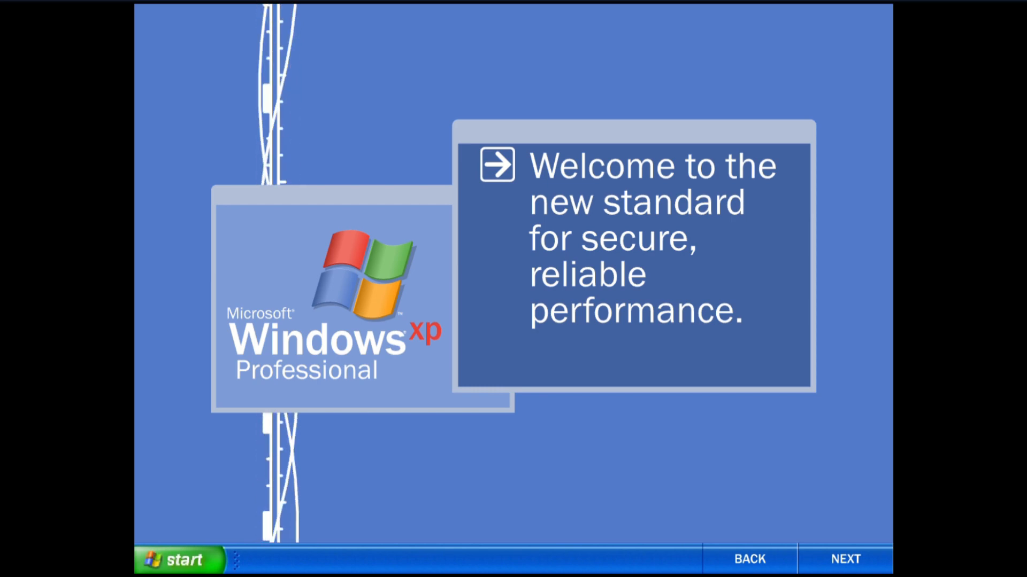
Step: Advance through Unprecedented dependability and Protect your information to the Organize your documents slide
left_click(845, 559)
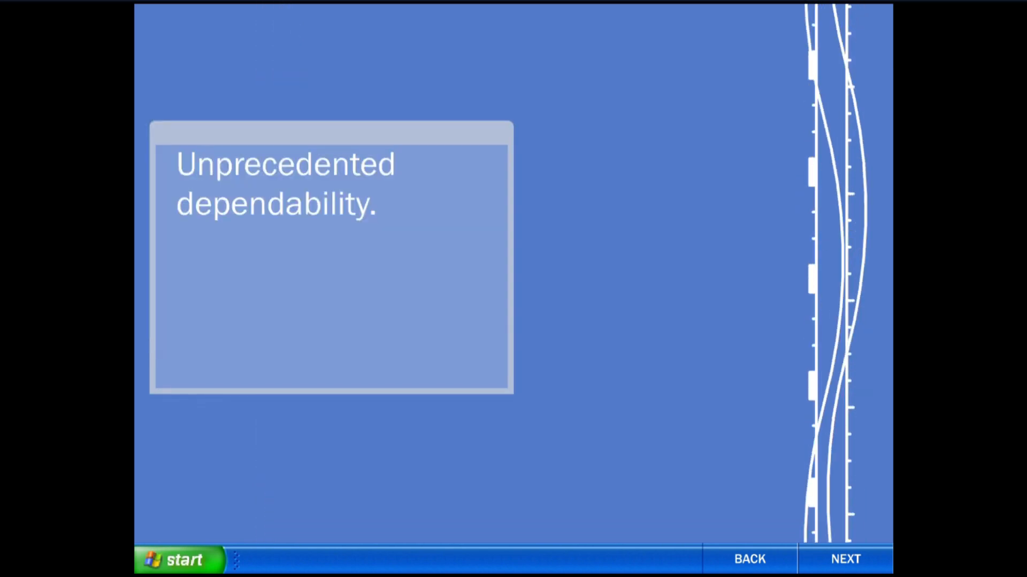
left_click(845, 559)
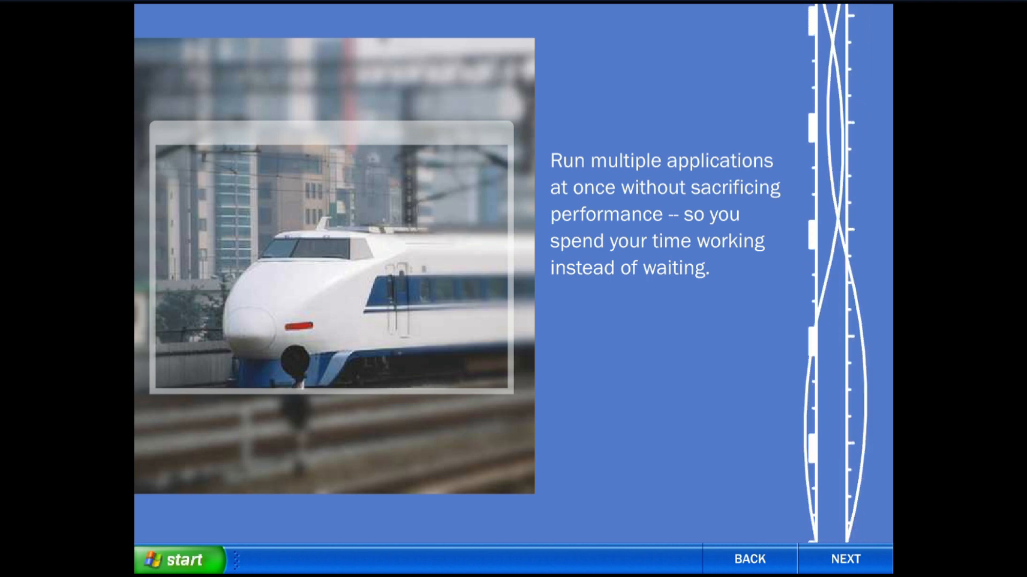
left_click(845, 558)
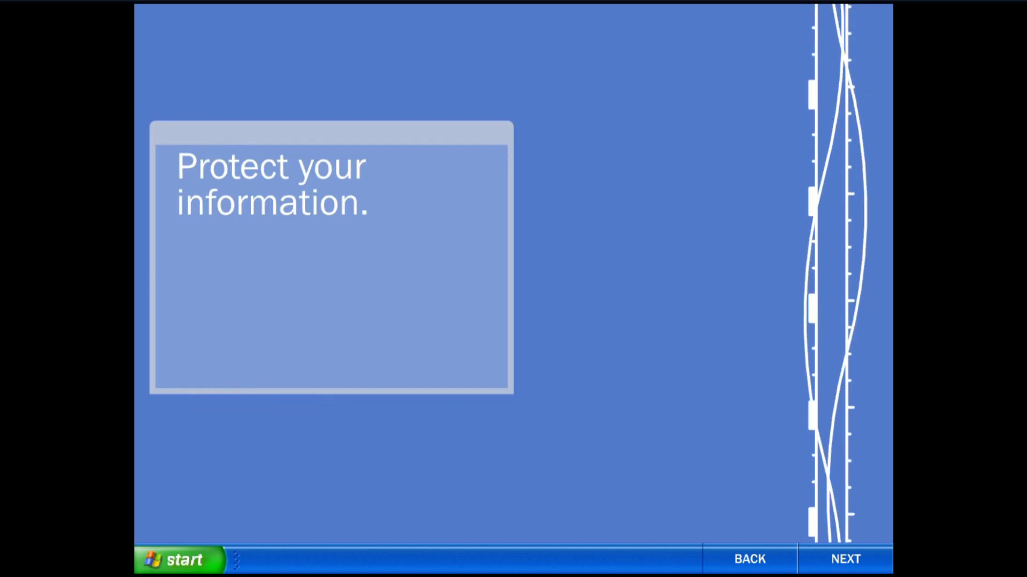
left_click(845, 559)
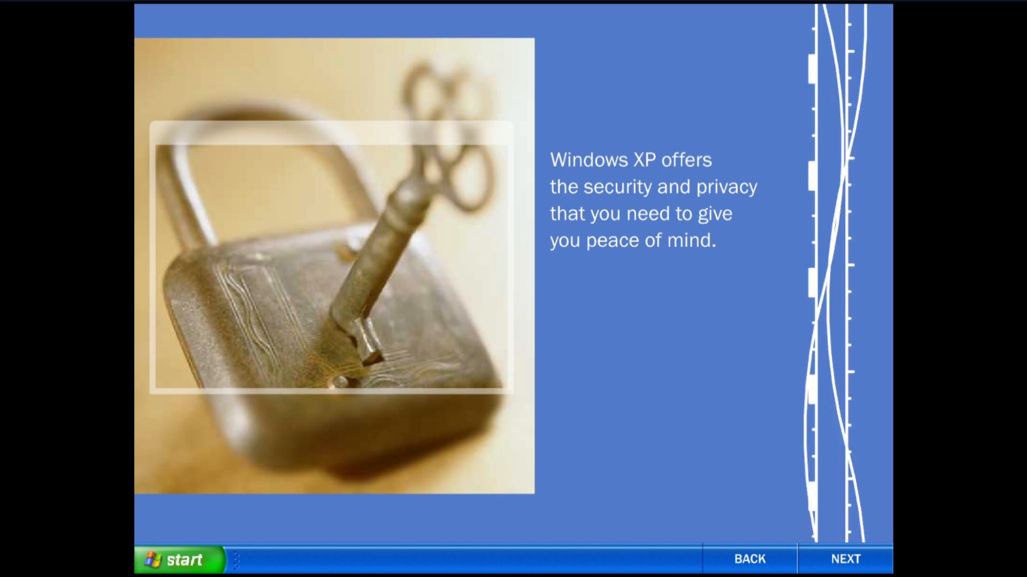
left_click(845, 559)
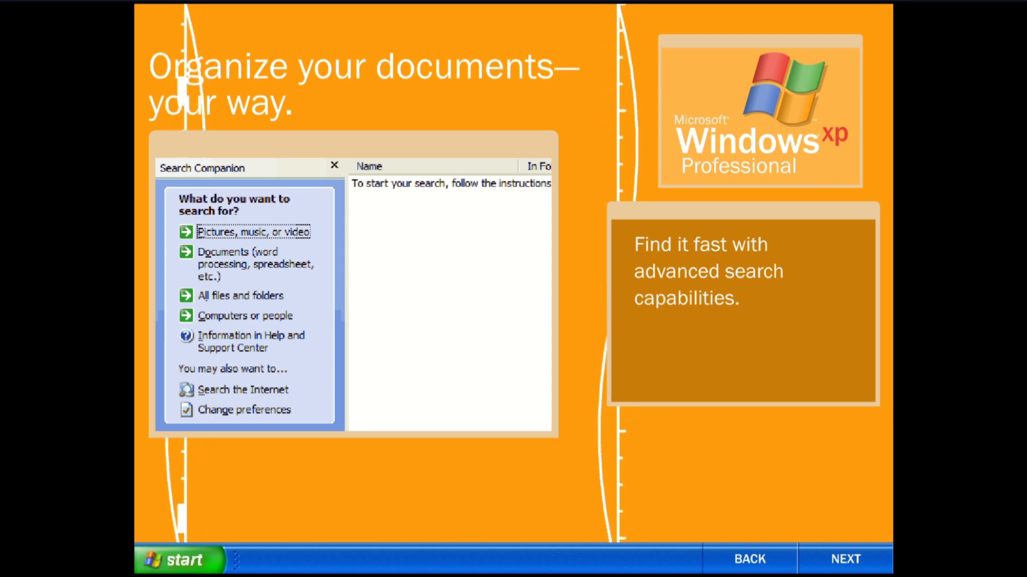
Step: Advance past the document grouping caption and CD burning slide to the laptop performance slide
left_click(845, 558)
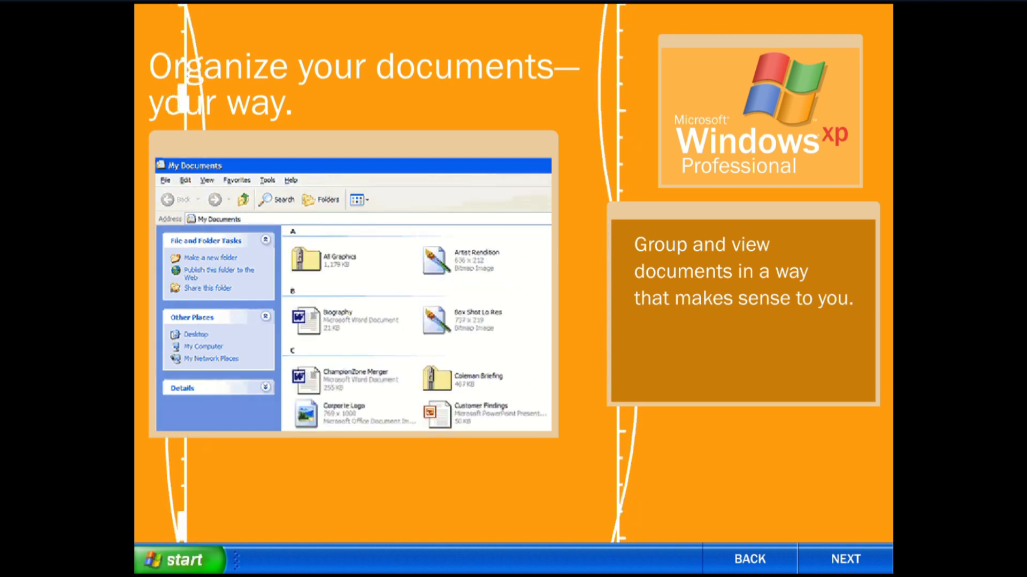
left_click(845, 558)
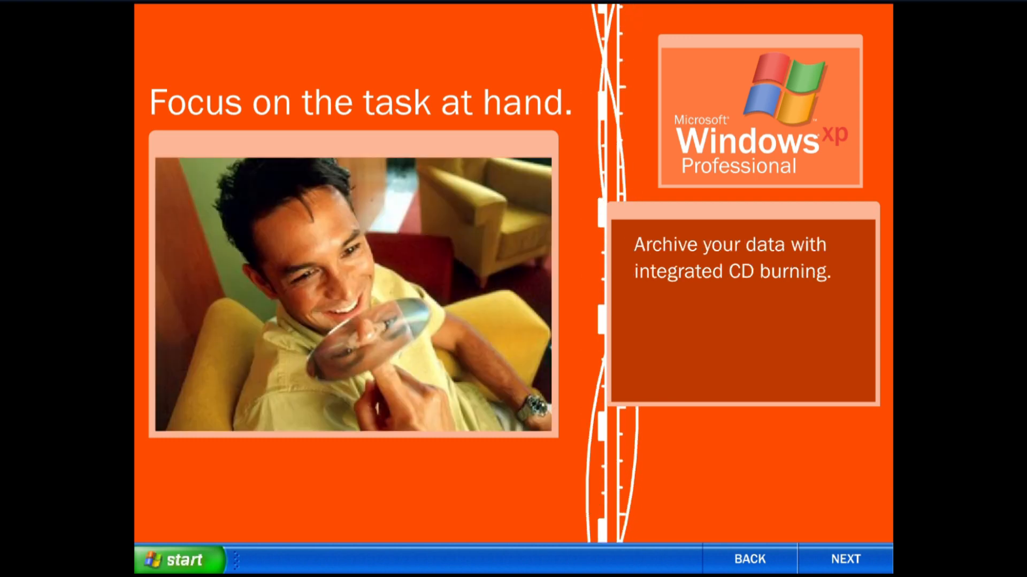
left_click(845, 558)
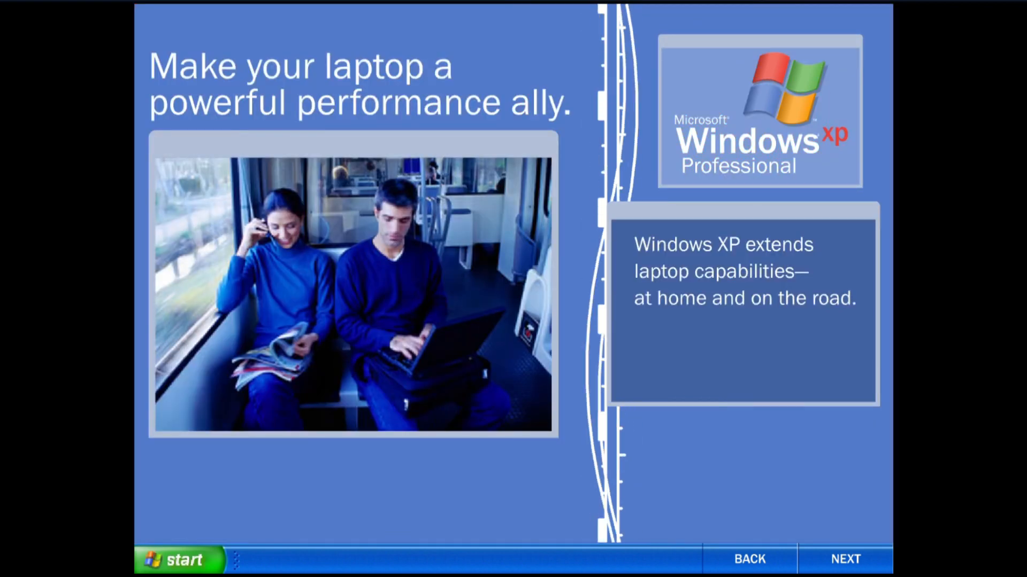
Step: Advance through remote assistance and application sharing to the closing 'Get ready to experience' slide
left_click(845, 558)
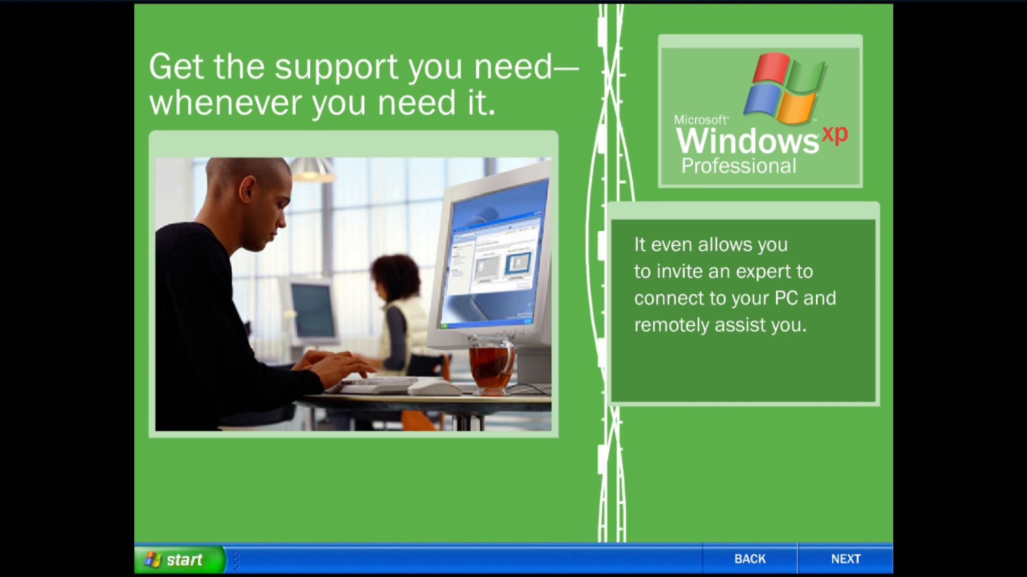
left_click(845, 558)
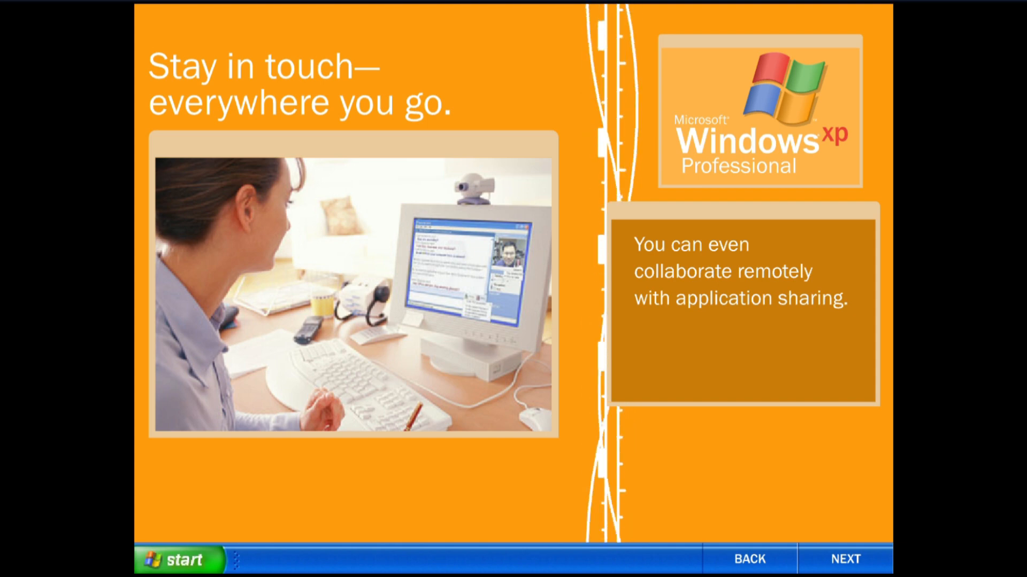
left_click(845, 558)
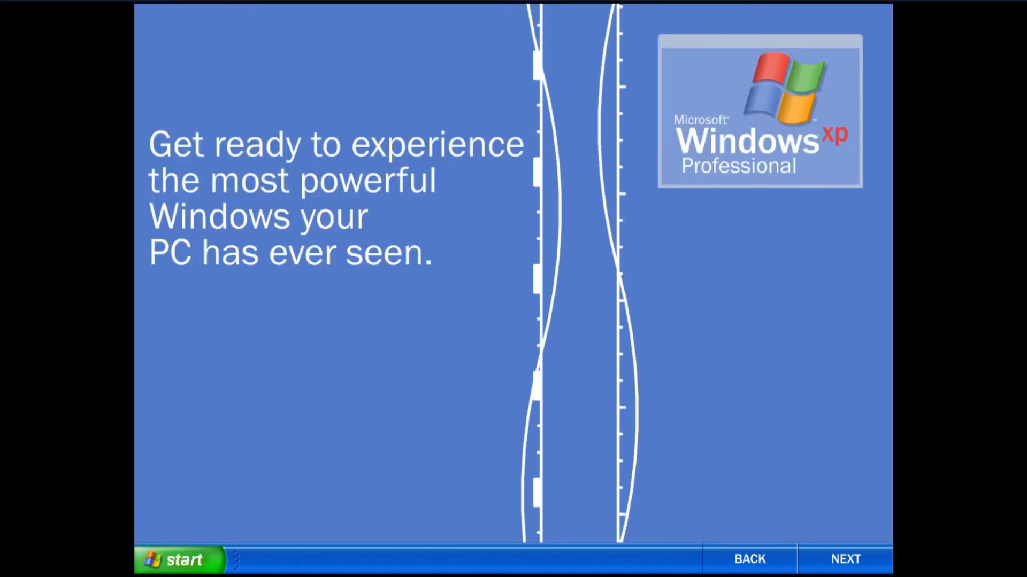